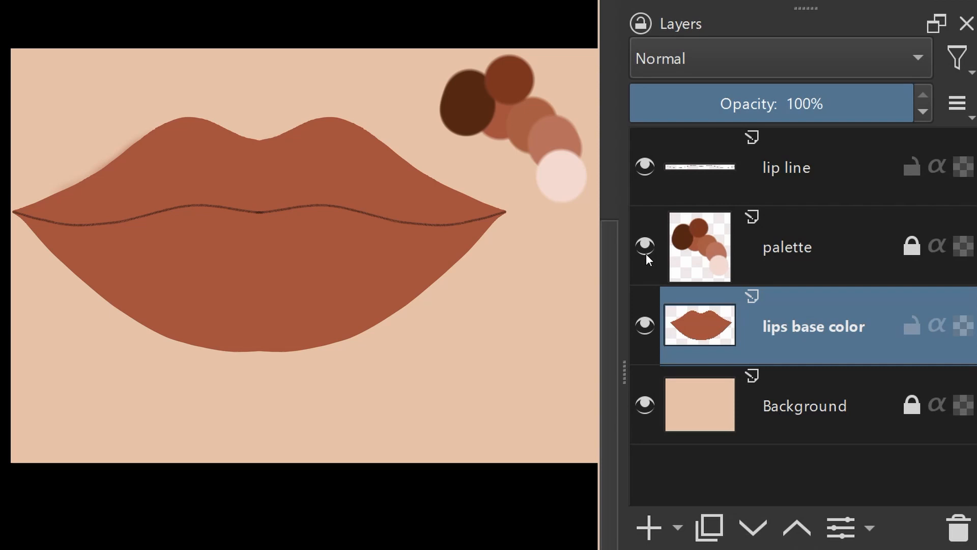
- Toggle the palette and lip line layers off and back on to check them
left_click(645, 245)
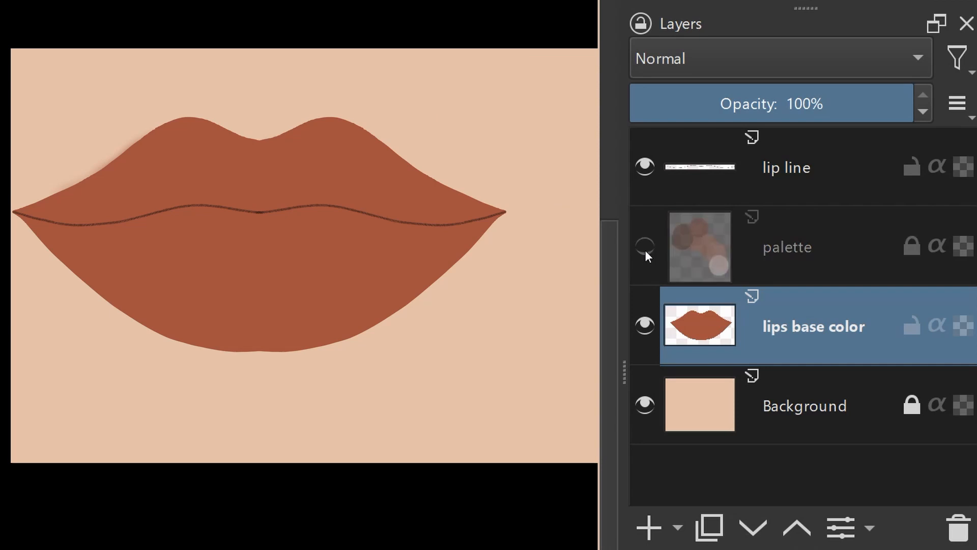
left_click(645, 244)
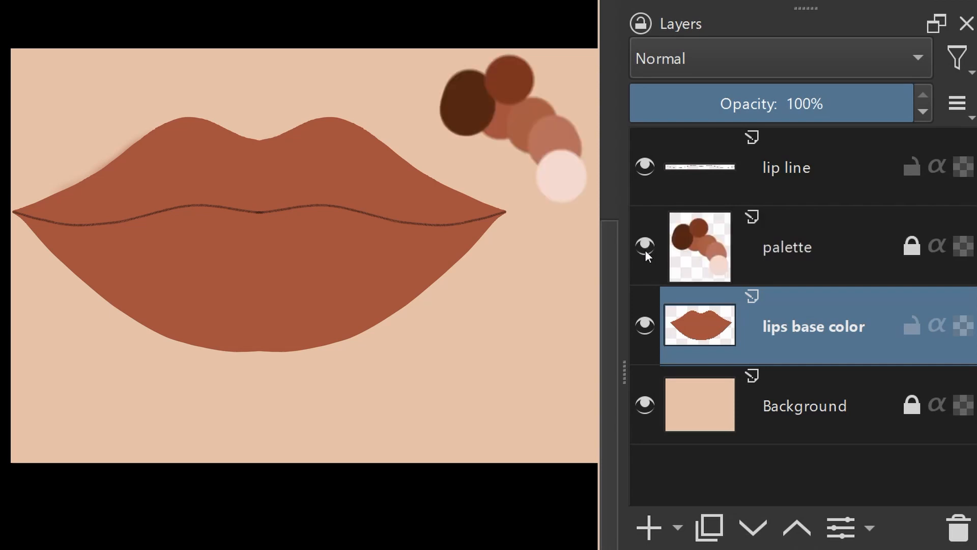
left_click(645, 167)
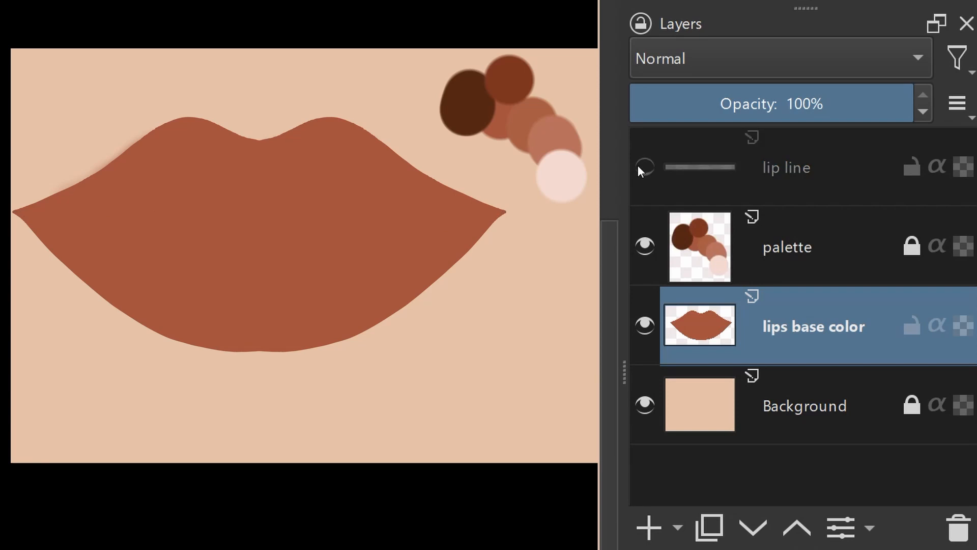
left_click(646, 168)
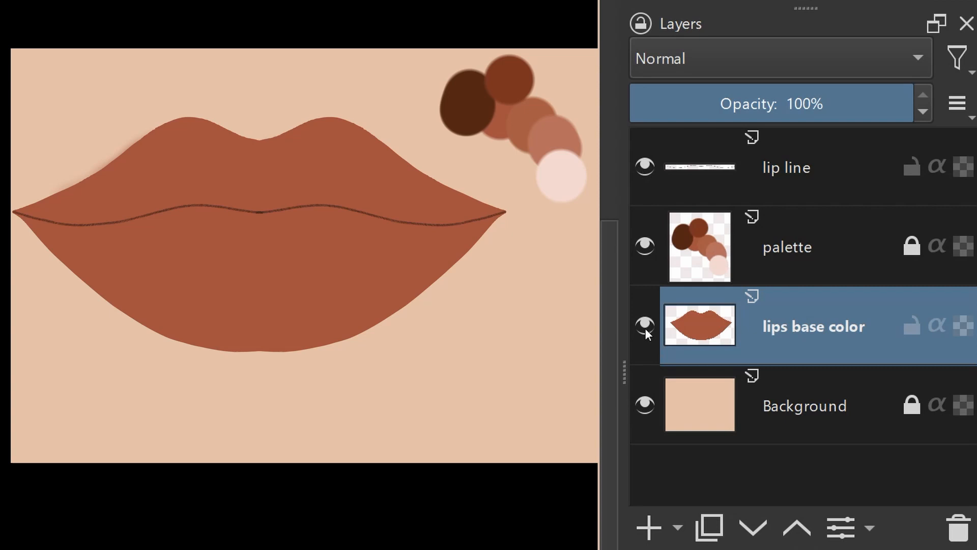
- Duplicate the lips base color layer with Ctrl+J and select the copy
left_click(644, 329)
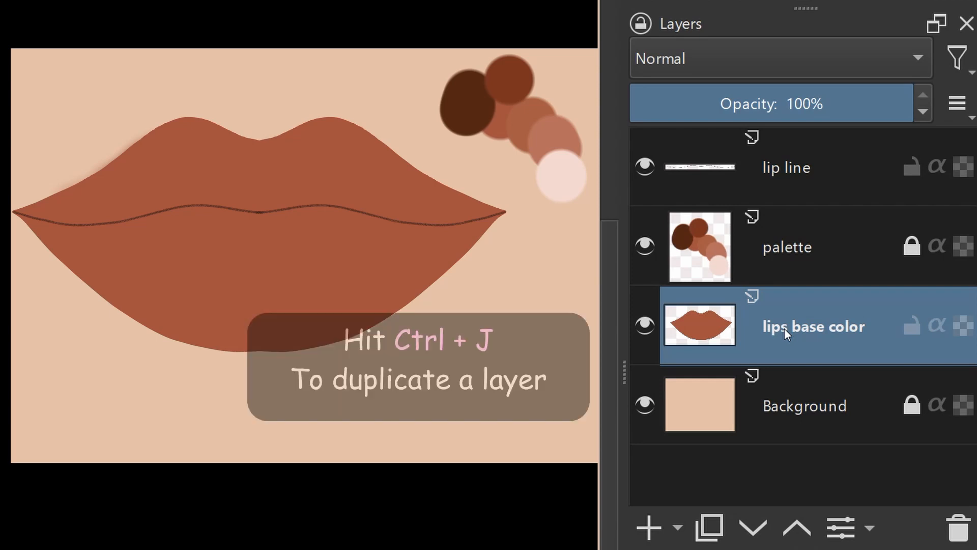
key("Ctrl+J")
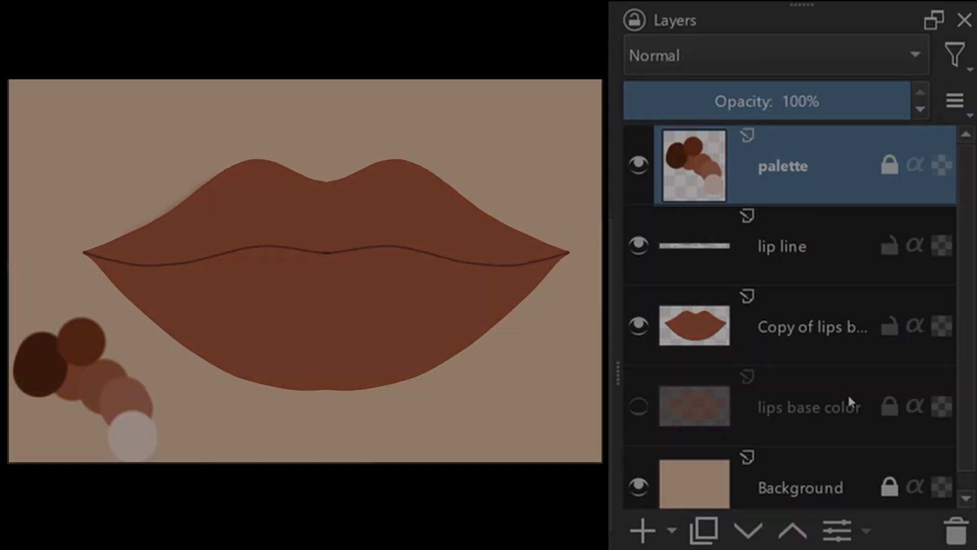
left_click(639, 326)
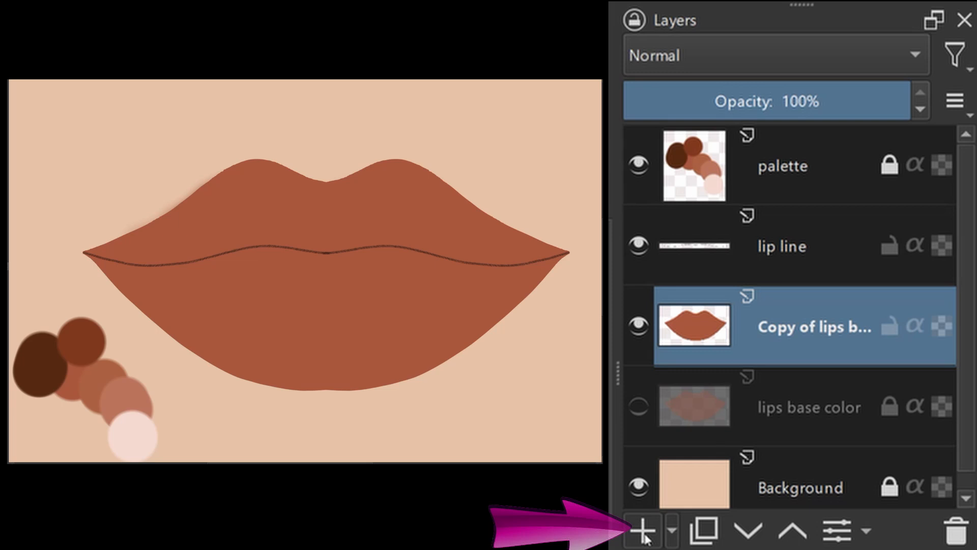
- Add a new paint layer and group it with the lips copy as Group 2
left_click(642, 534)
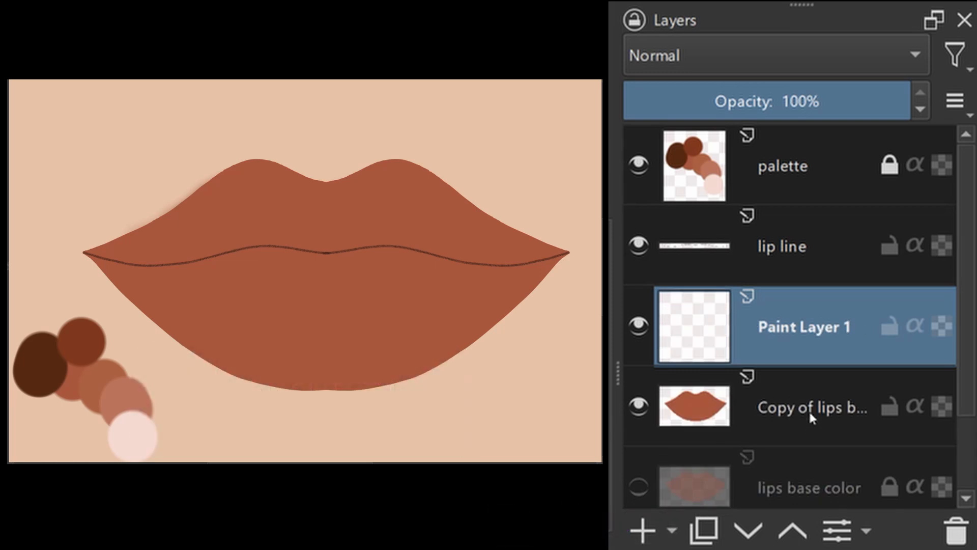
left_click(813, 408)
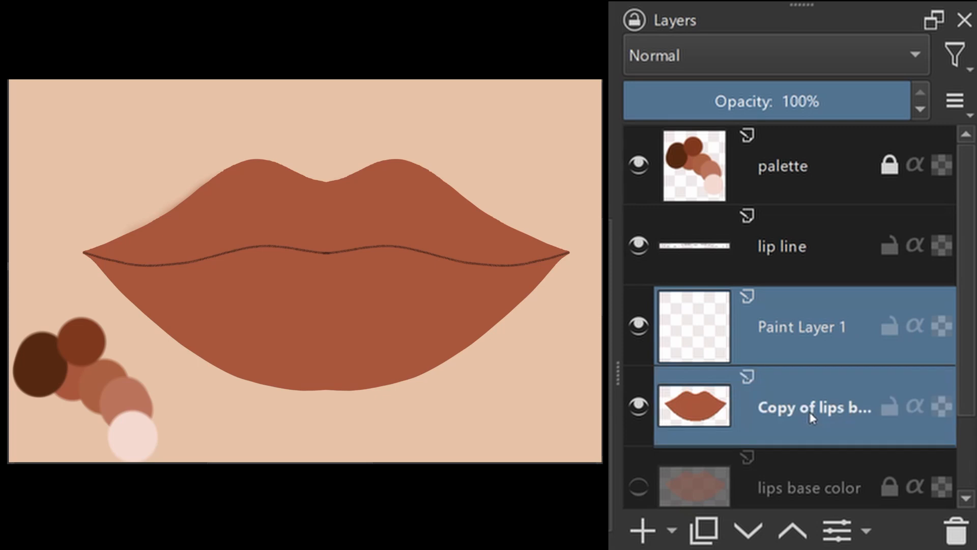
key("Ctrl+G")
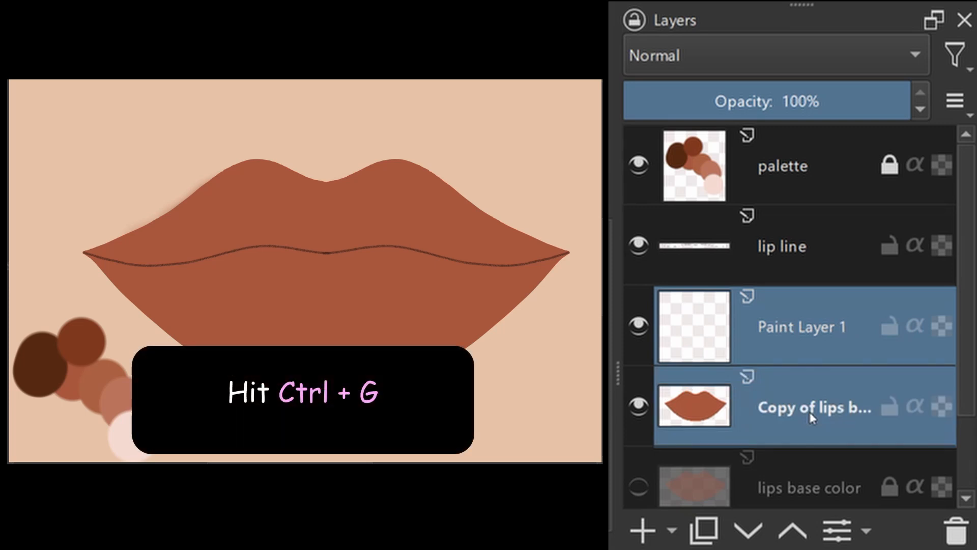
key("ctrl+g")
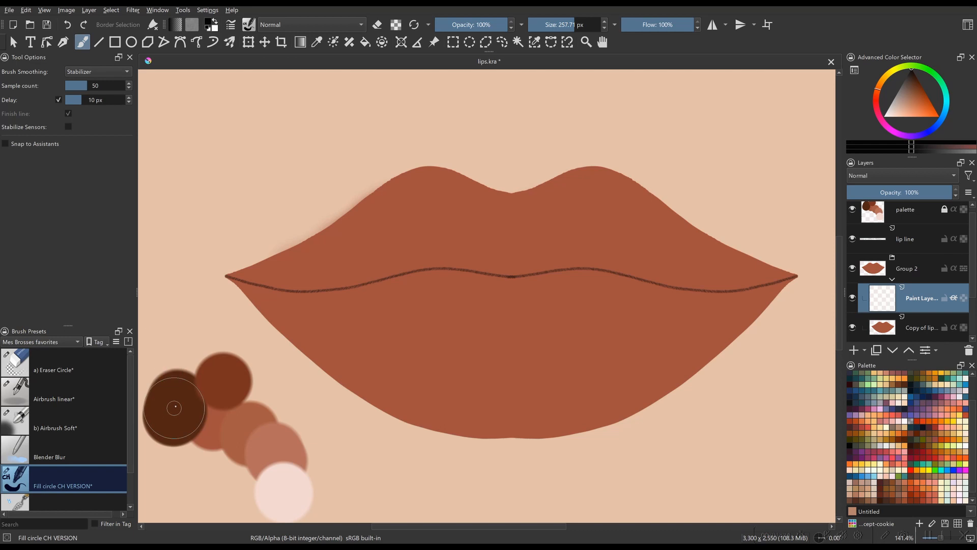
- Sample the darkest brown palette swatch as the painting colour
key("Ctrl")
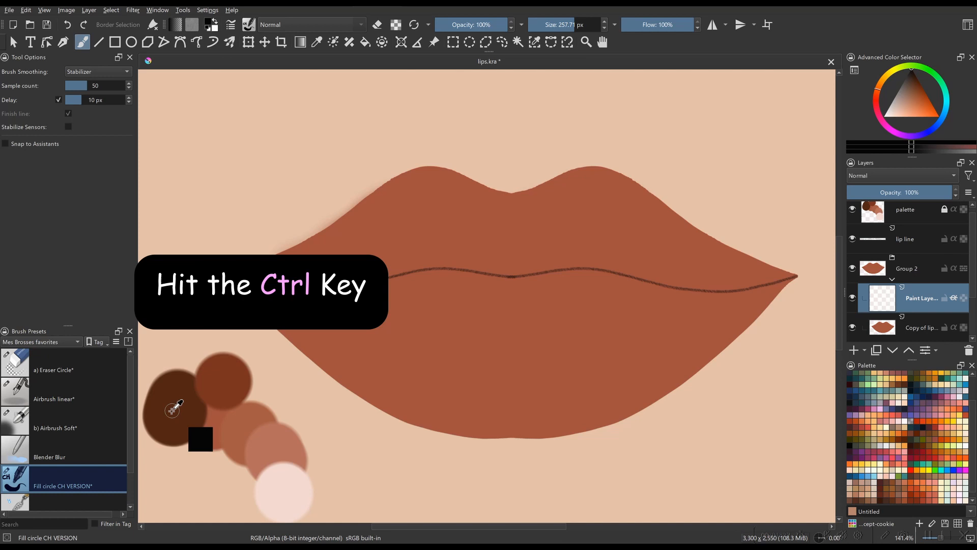
key("ctrl")
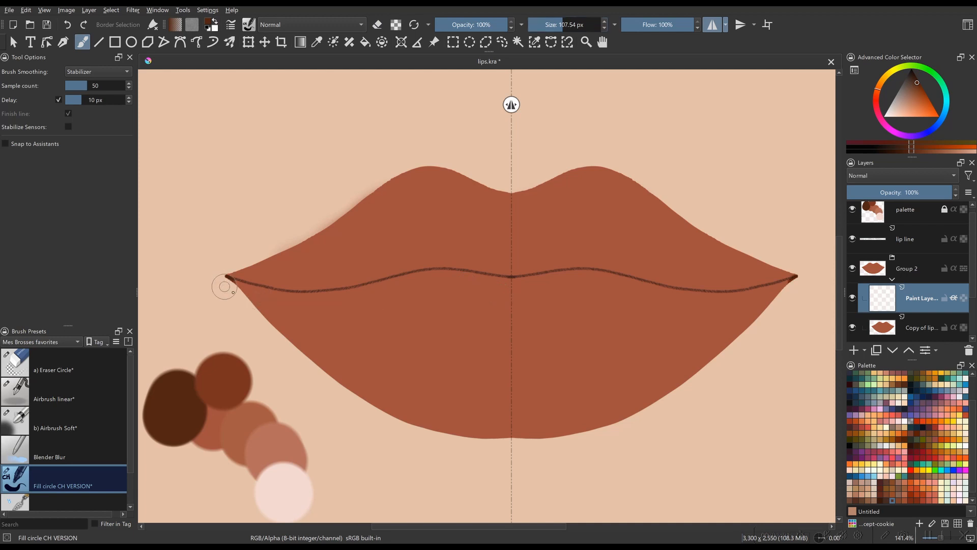
- Paint a thick mirrored dark brown band along the lip line, corners to centre
left_click_drag(224, 286, 310, 304)
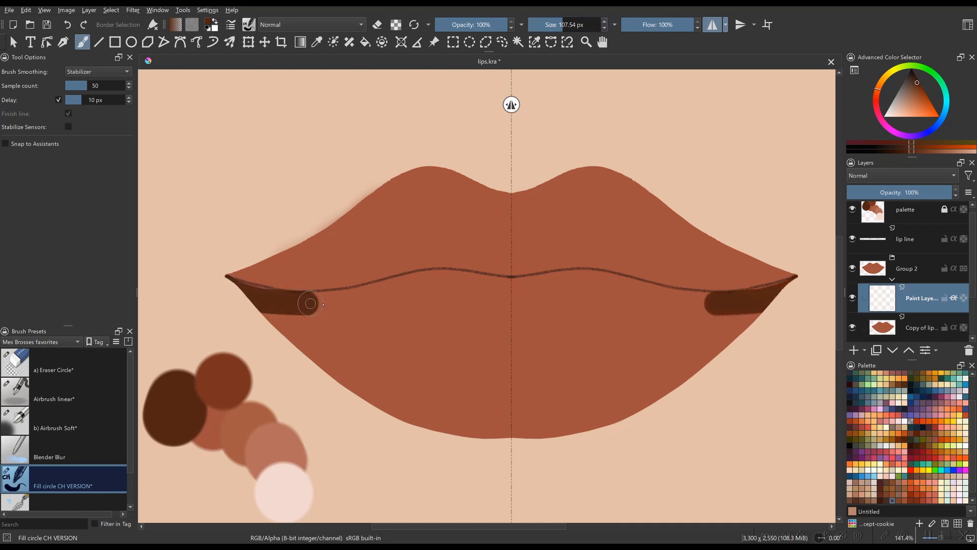
left_click_drag(317, 303, 436, 283)
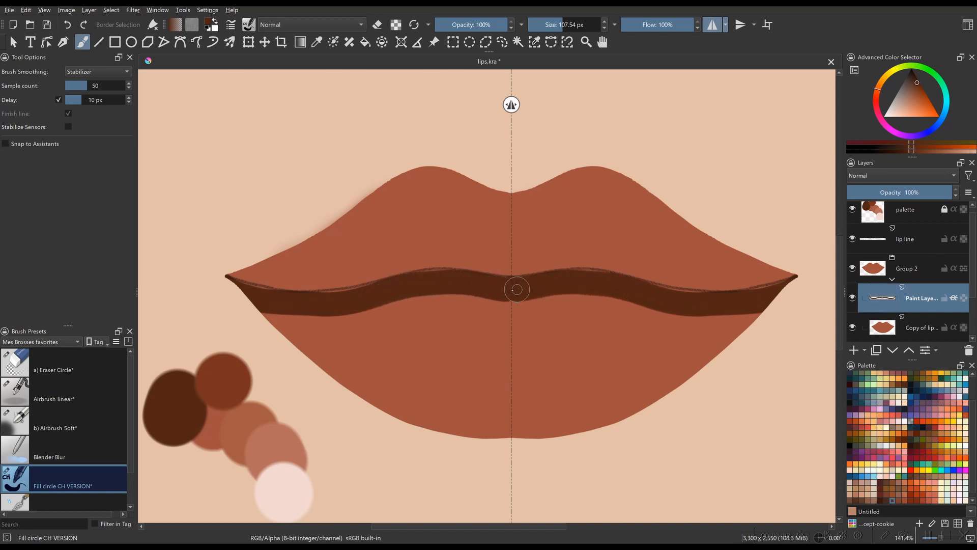
left_click_drag(516, 289, 417, 281)
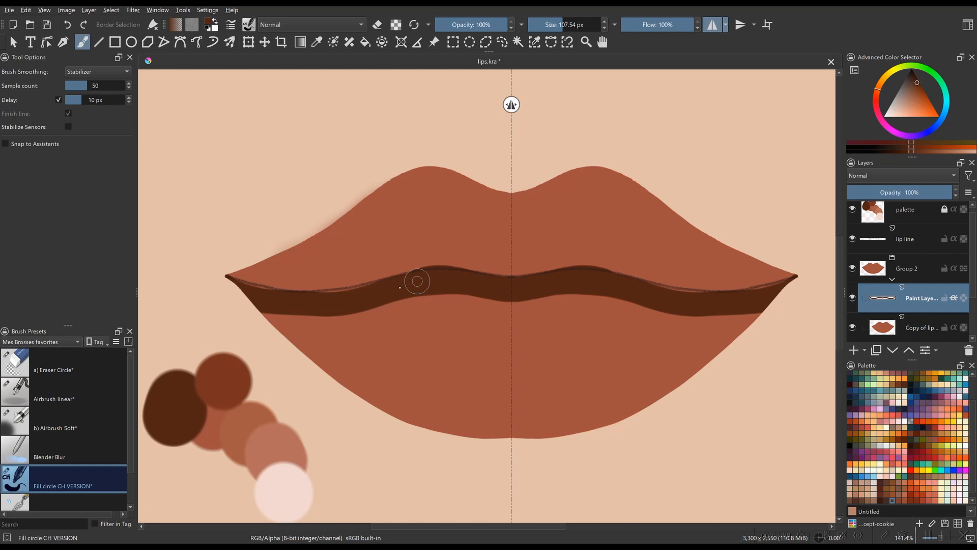
left_click_drag(417, 280, 385, 290)
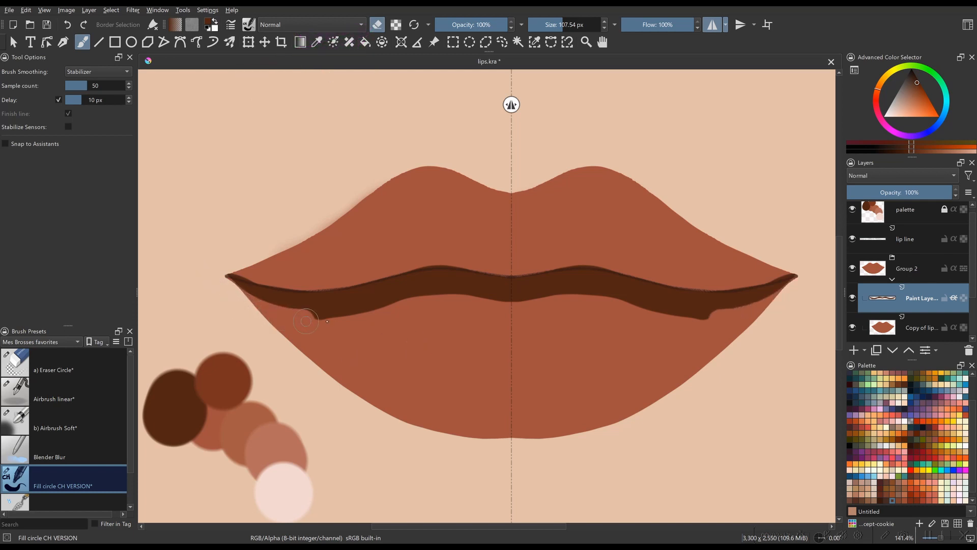
- Erase the dark band's lower edge for a slimmer upper-lip shape
left_click_drag(324, 322, 492, 307)
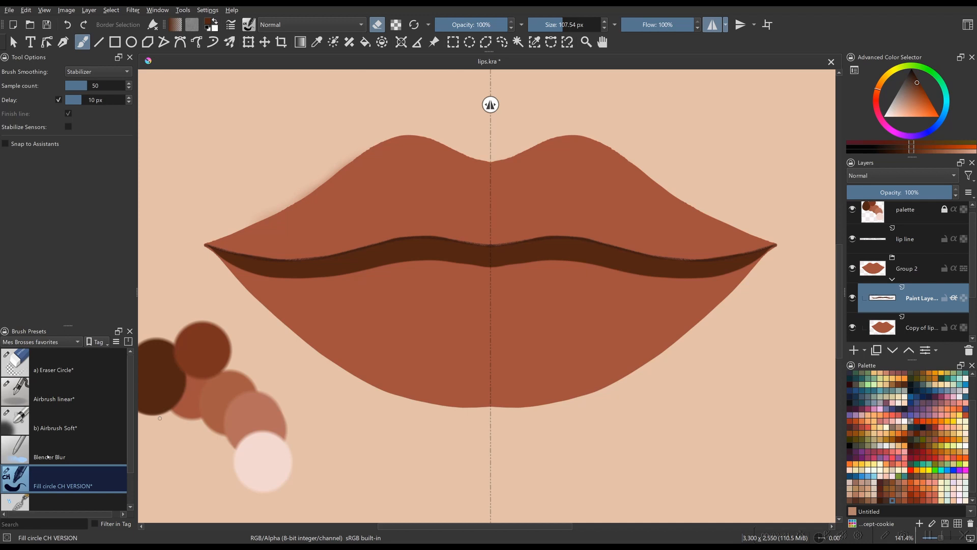
mouse_move(49, 450)
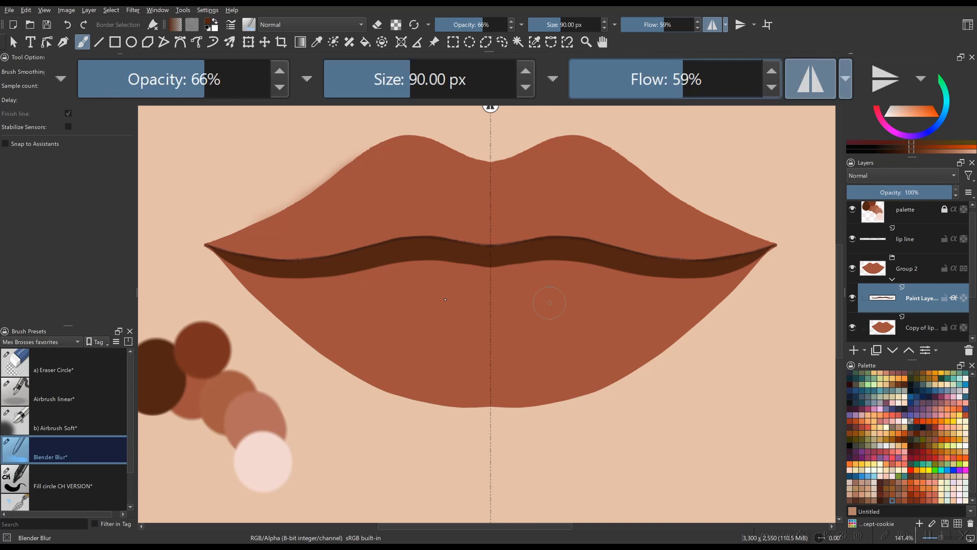
- Blur the dark band softly downward into the lower lip across the mouth centre
left_click_drag(549, 302, 435, 269)
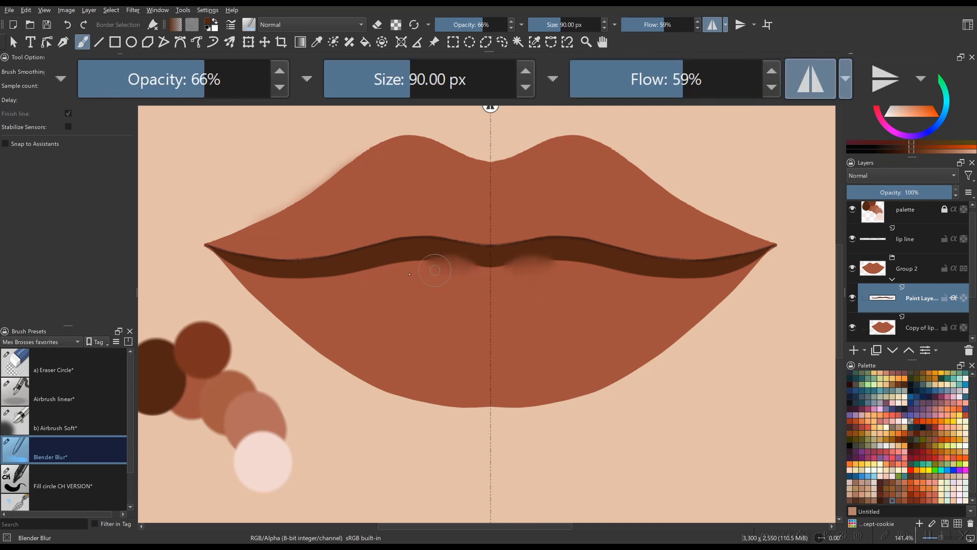
left_click_drag(434, 270, 491, 273)
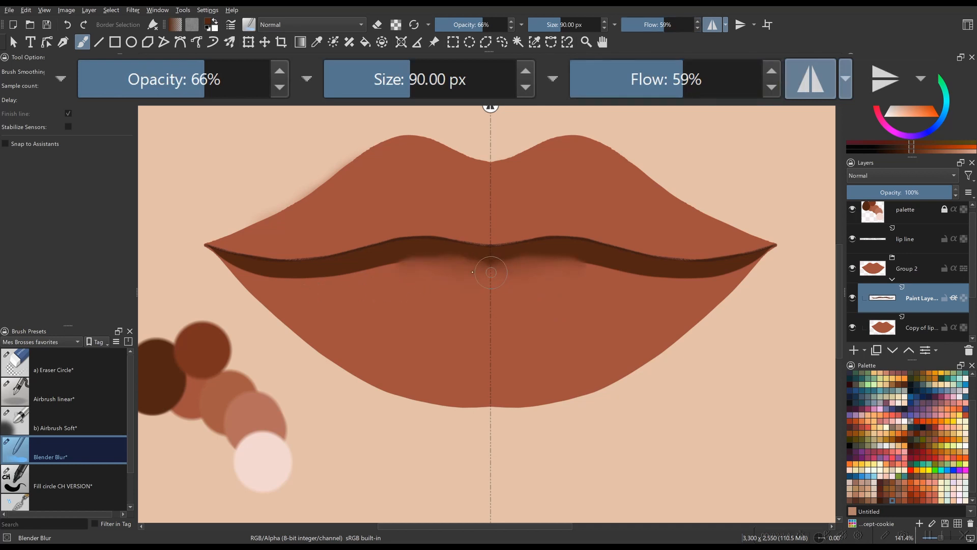
left_click_drag(491, 273, 378, 277)
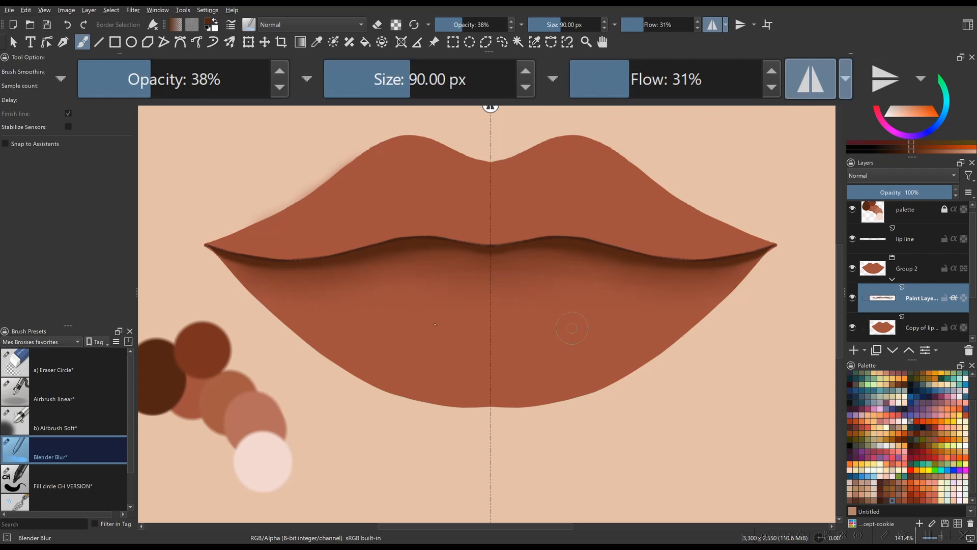
mouse_move(313, 292)
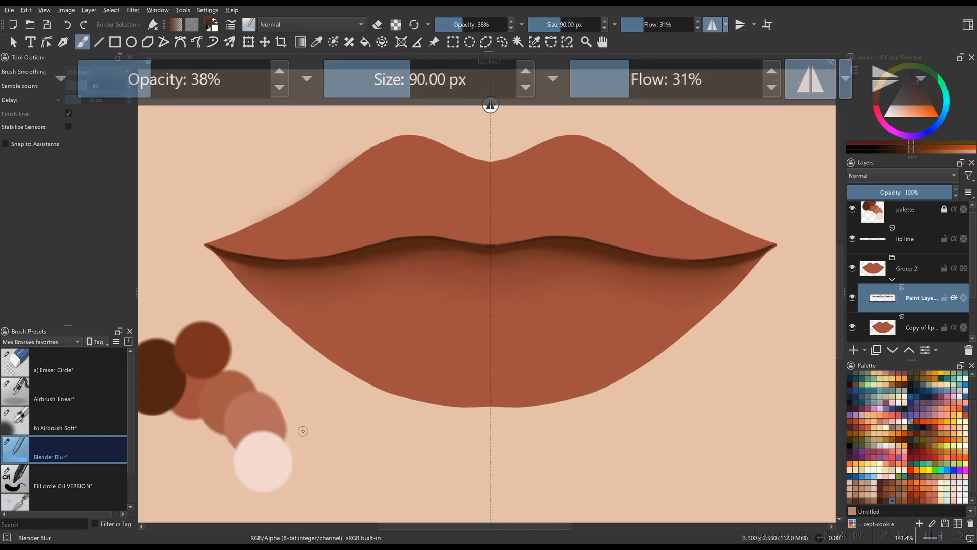
left_click(59, 486)
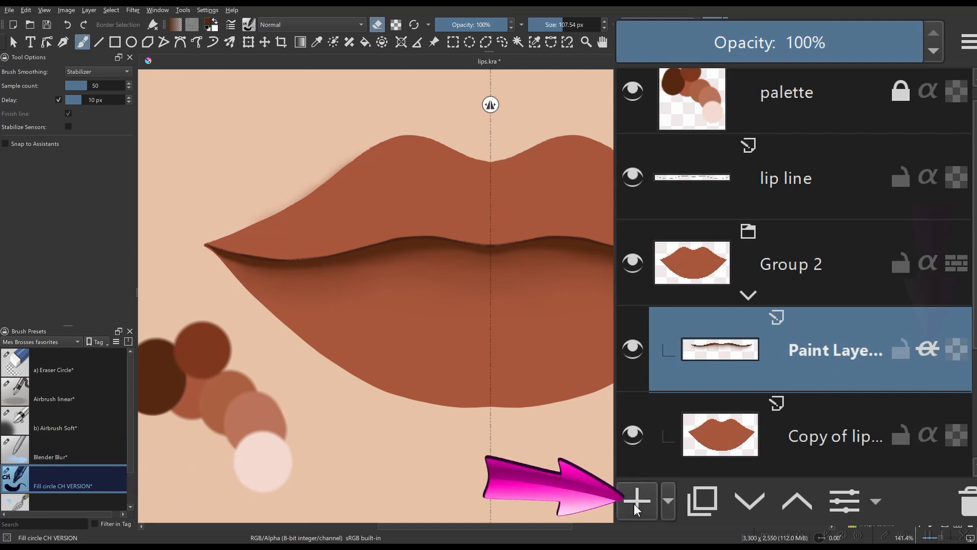
- Add a new paint layer and paint a broad mirrored dark band on the upper lip
left_click(638, 500)
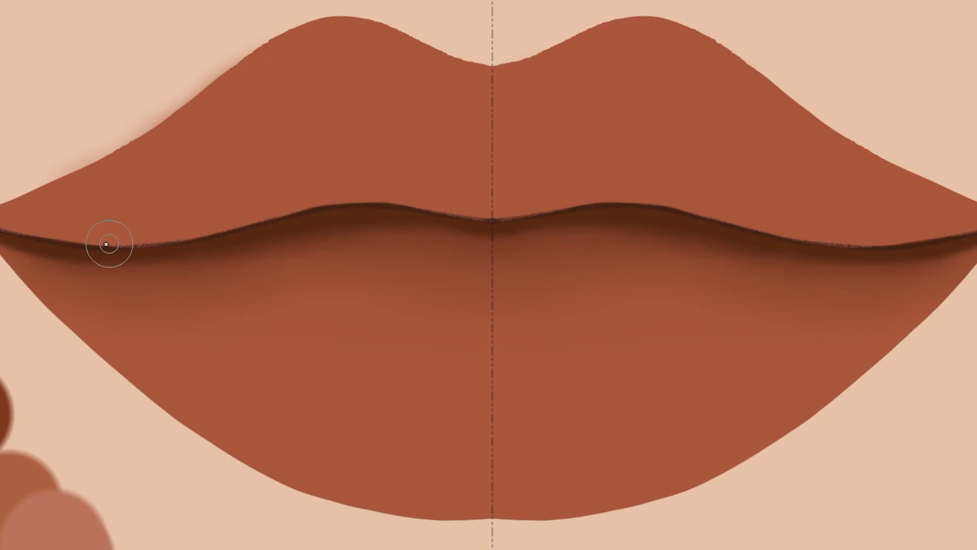
left_click_drag(106, 244, 383, 165)
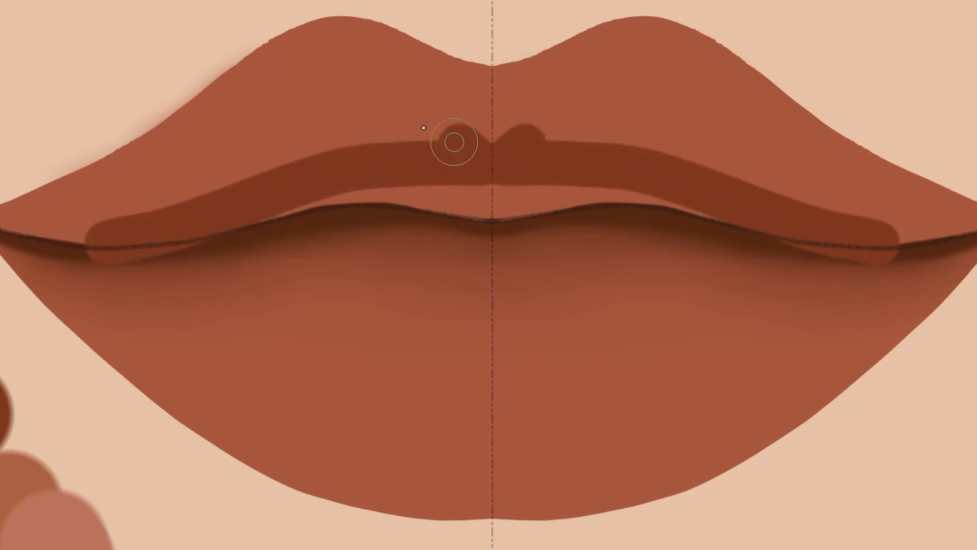
left_click_drag(455, 141, 411, 190)
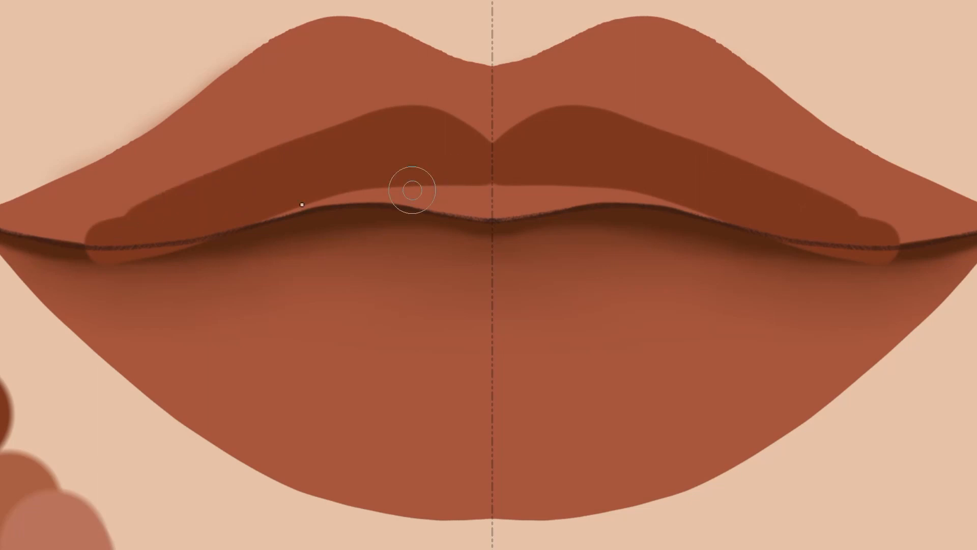
left_click_drag(412, 190, 103, 243)
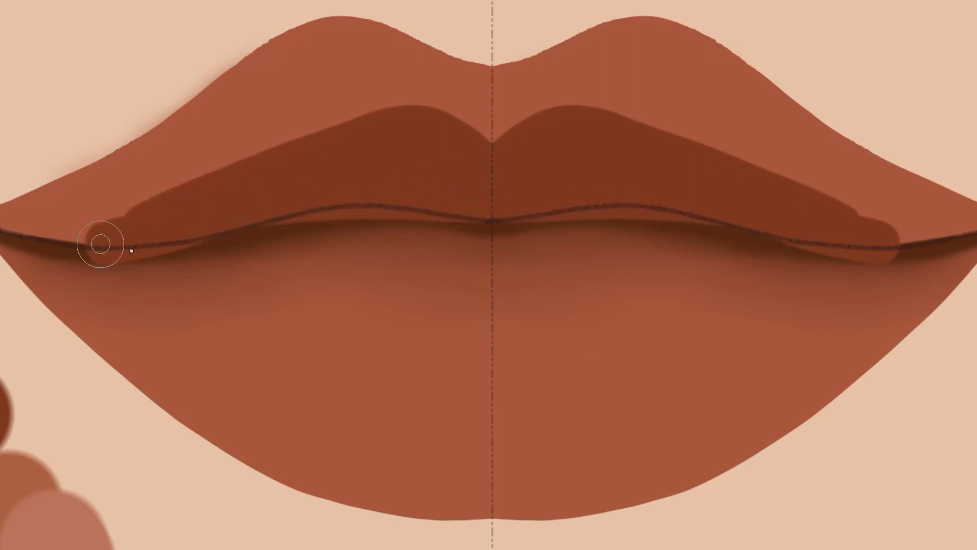
left_click_drag(103, 244, 408, 328)
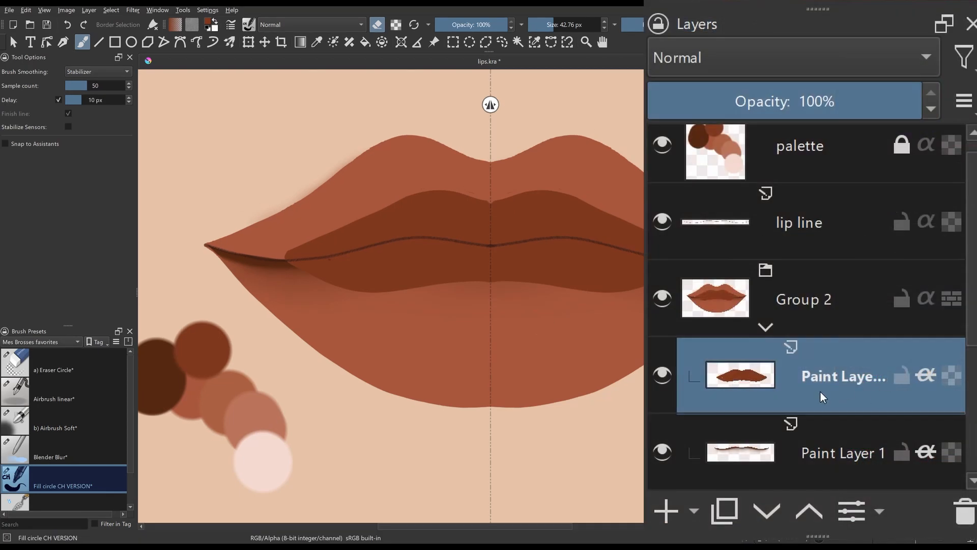
- Select the upper-lip shading layer and pick a soft blending brush
left_click(766, 512)
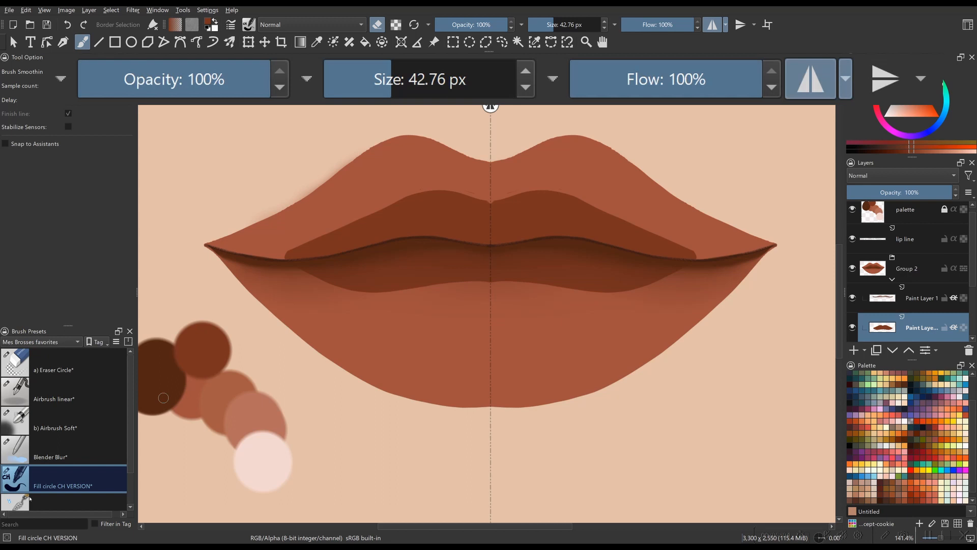
left_click(50, 457)
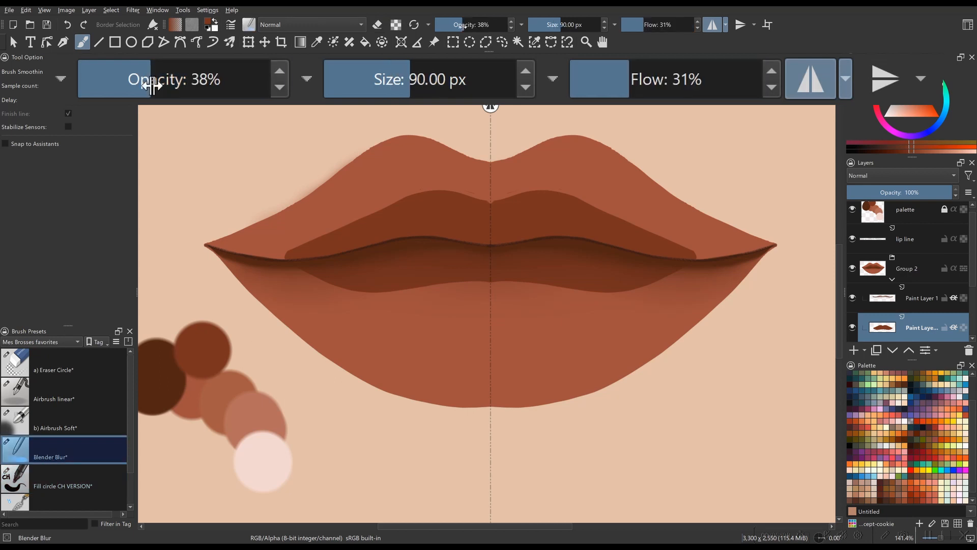
- Lower brush opacity and blend the dark bands on the upper and lower lips
left_click_drag(153, 80, 116, 79)
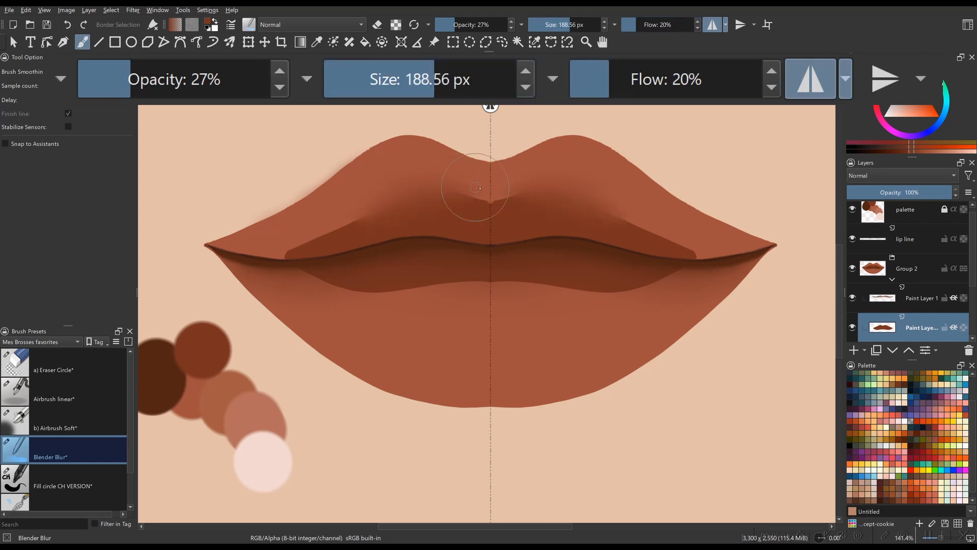
left_click_drag(480, 187, 402, 191)
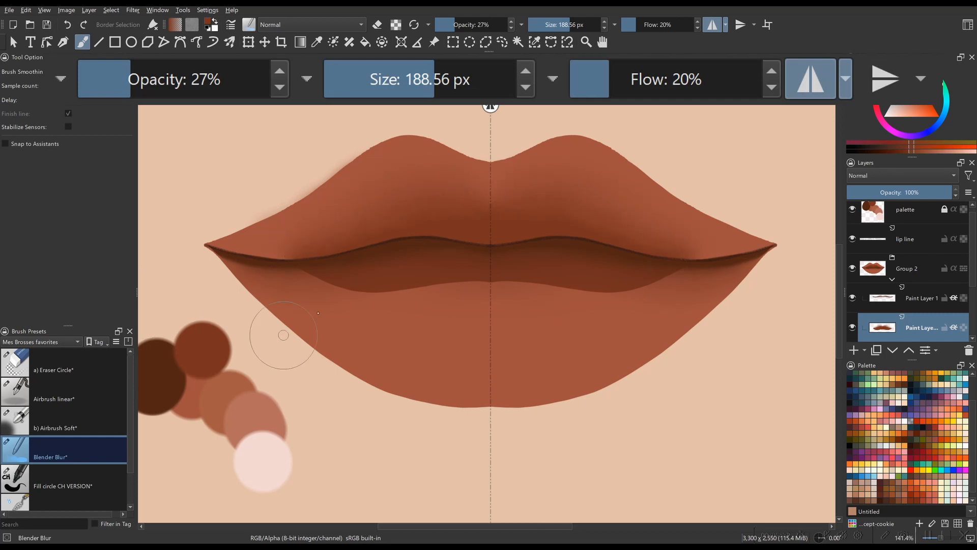
left_click_drag(284, 335, 333, 322)
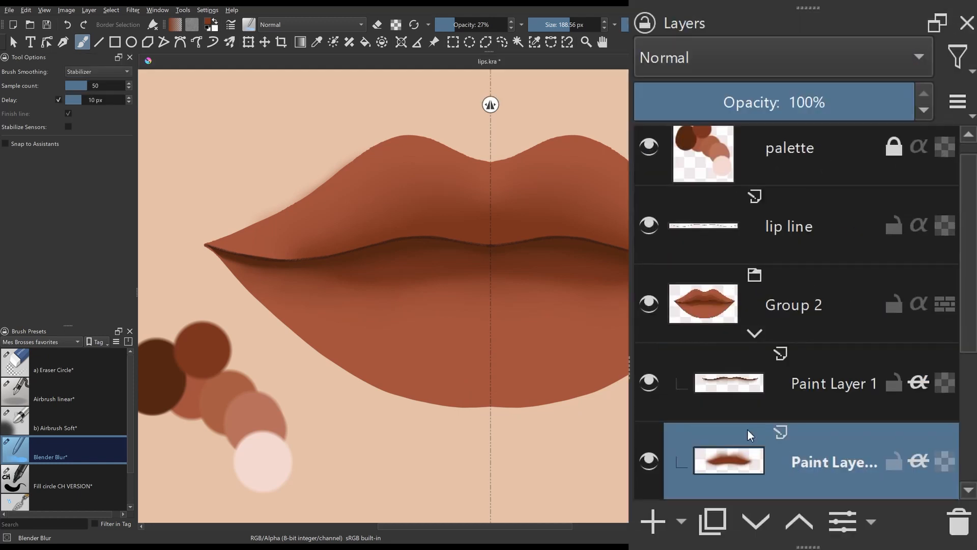
- Rename the shadow layers 'line shadow' and 'dark area' and add a 'light area' layer
double_click(832, 383)
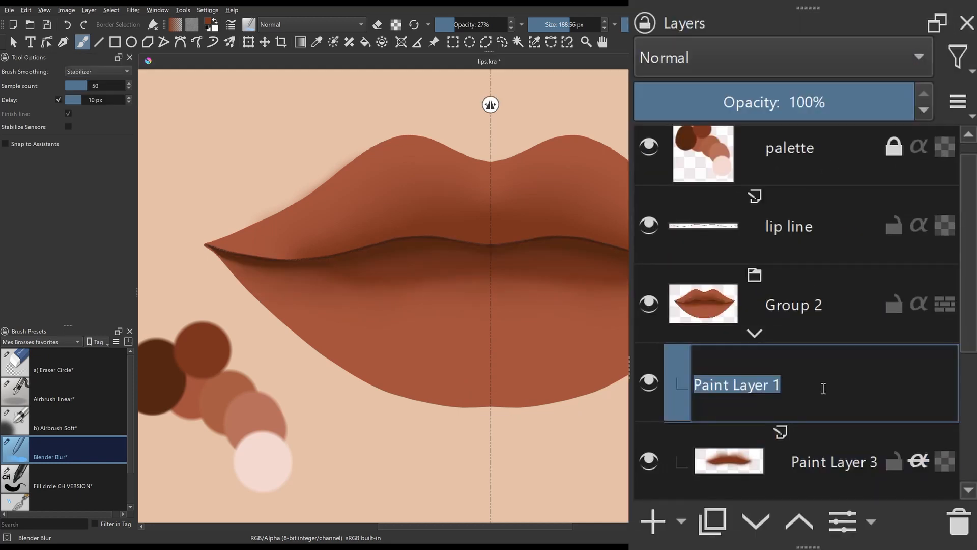
type("line shadow")
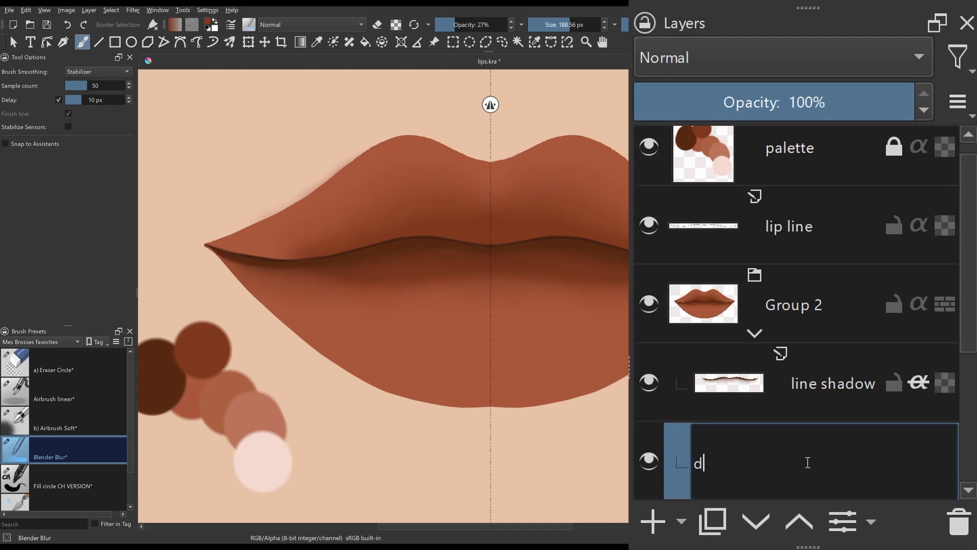
type("ark area")
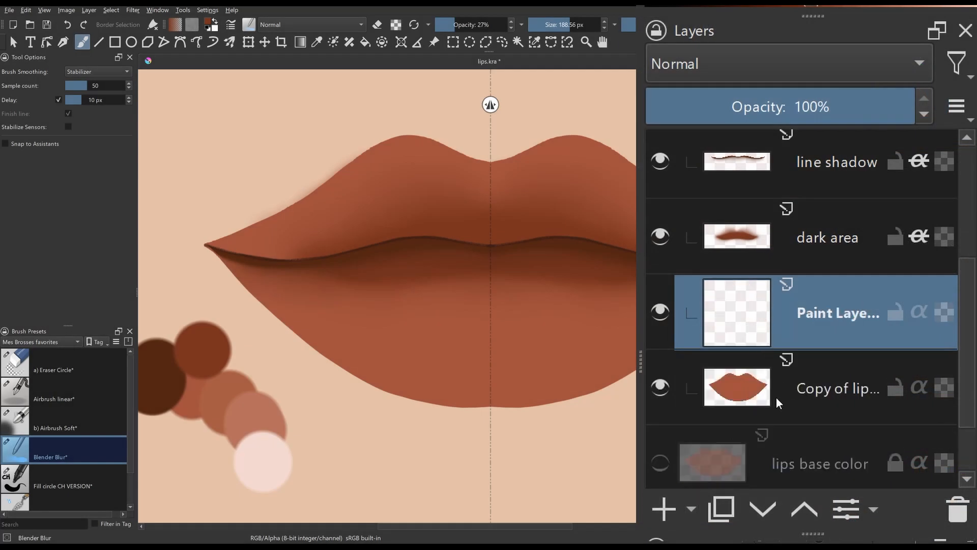
type("light area")
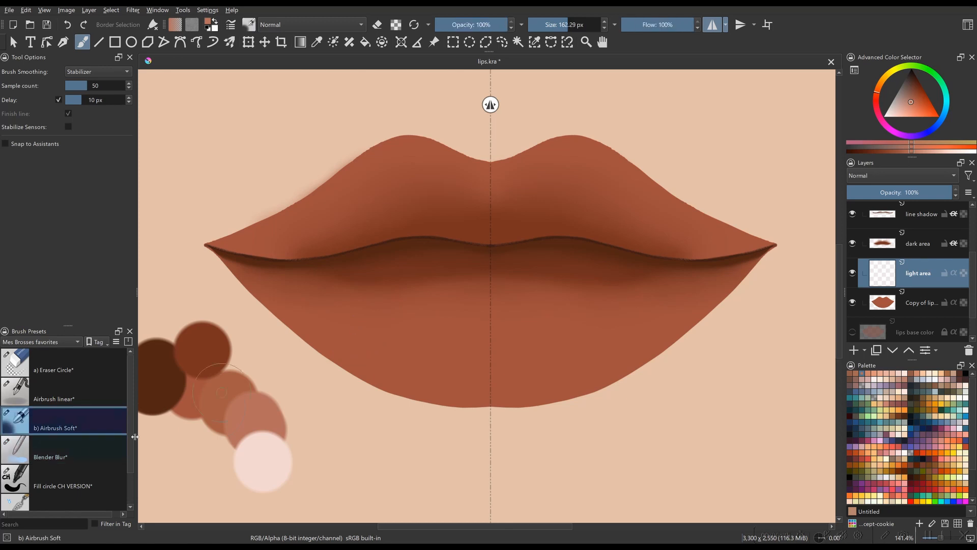
mouse_move(51, 428)
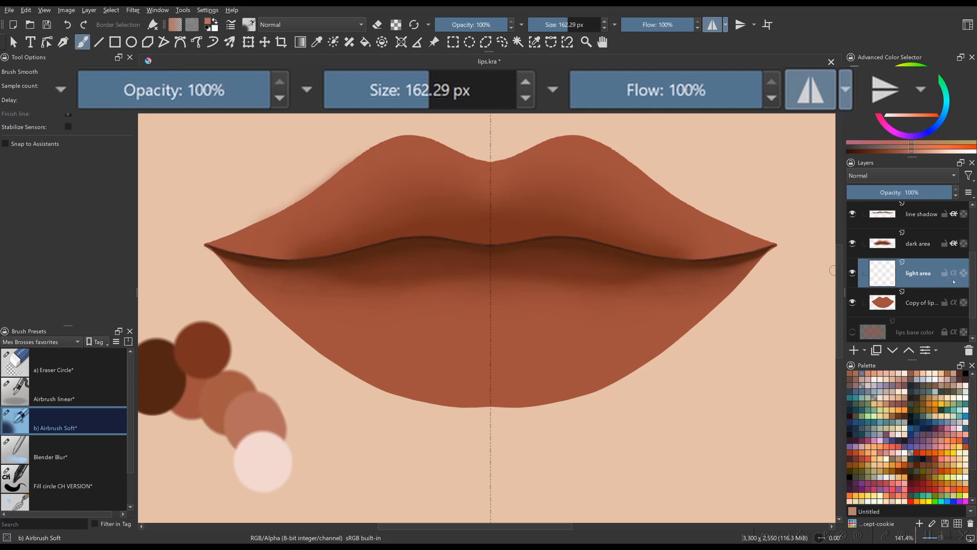
mouse_move(275, 315)
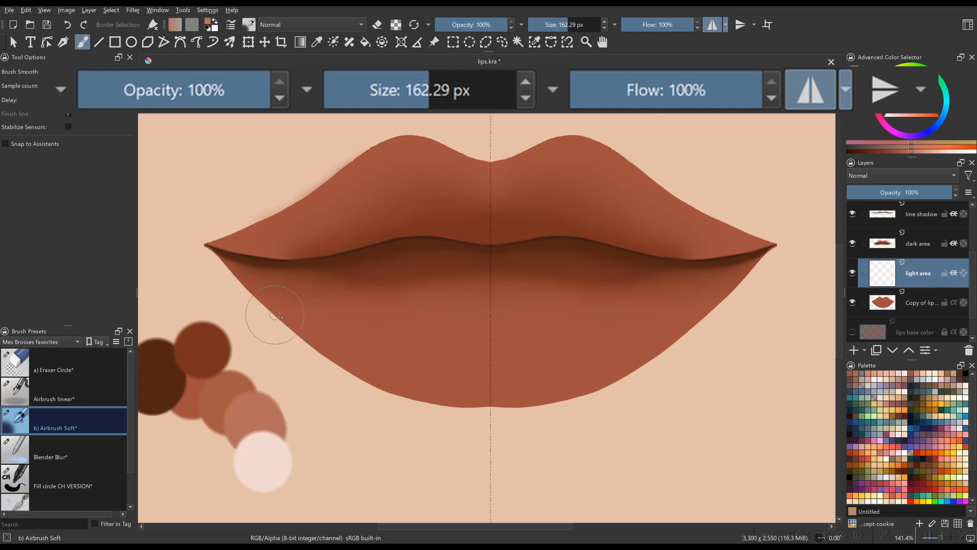
- Airbrush a pale band across the lower lip and lighter tones on the upper lip, then erase to shape
left_click_drag(274, 316, 686, 312)
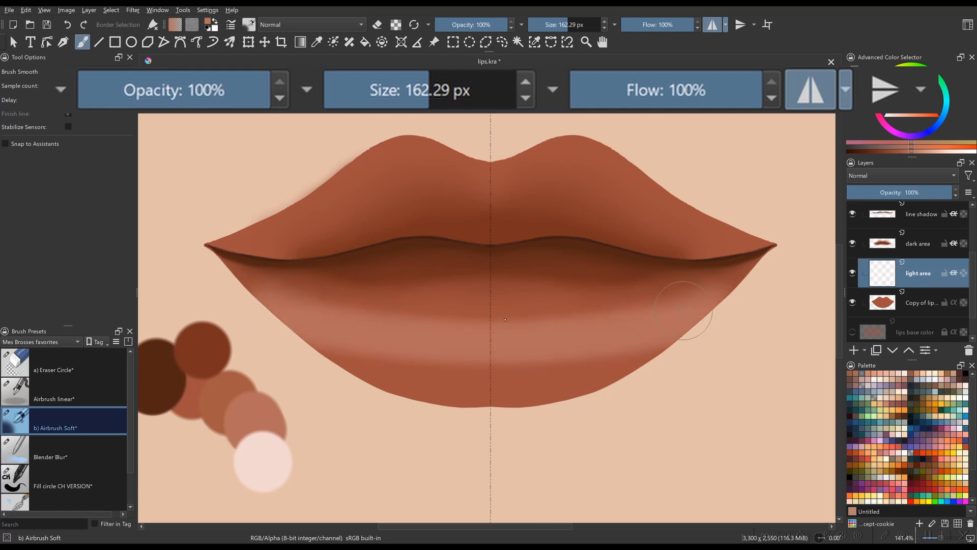
left_click_drag(686, 311, 340, 300)
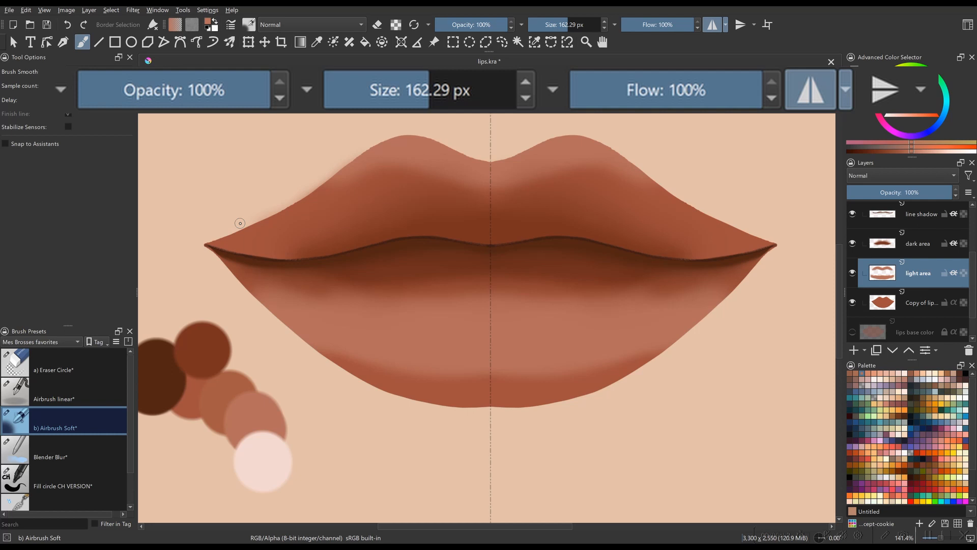
left_click_drag(350, 374, 393, 380)
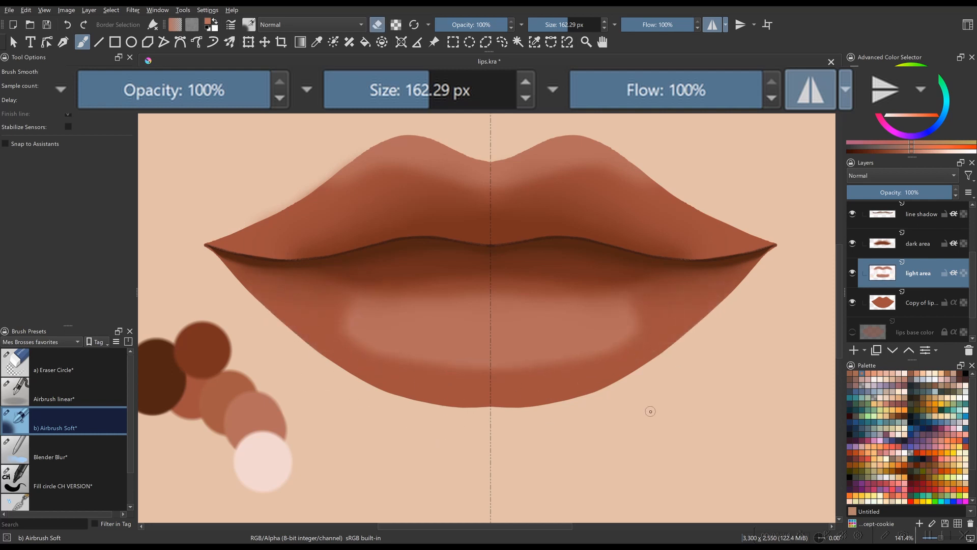
left_click(50, 457)
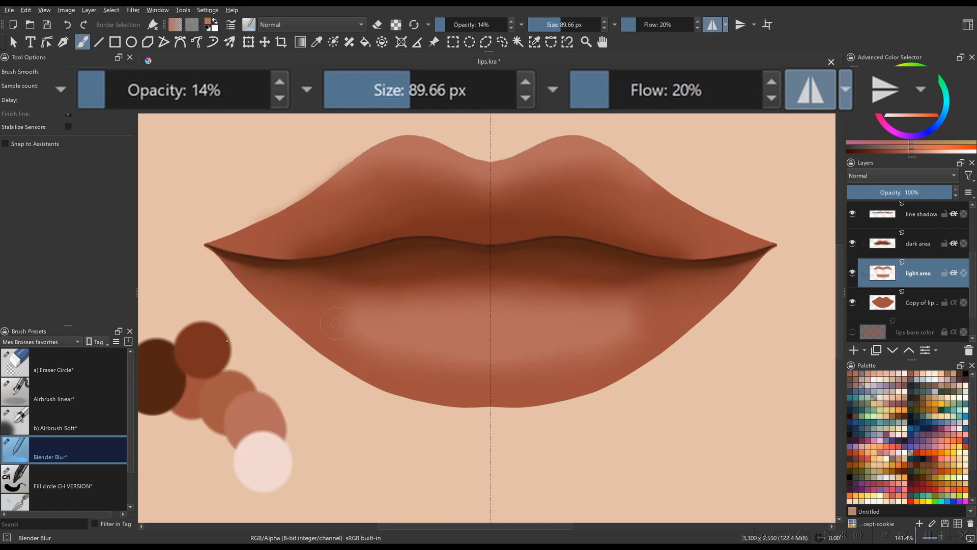
- Switch to the Blender Blur brush at low opacity for softening the lower-lip highlight
left_click(61, 486)
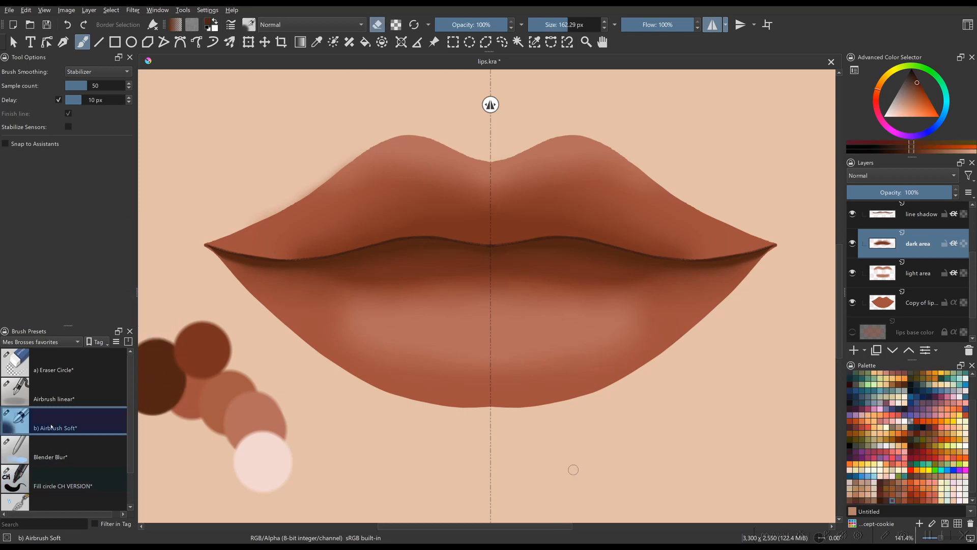
mouse_move(48, 426)
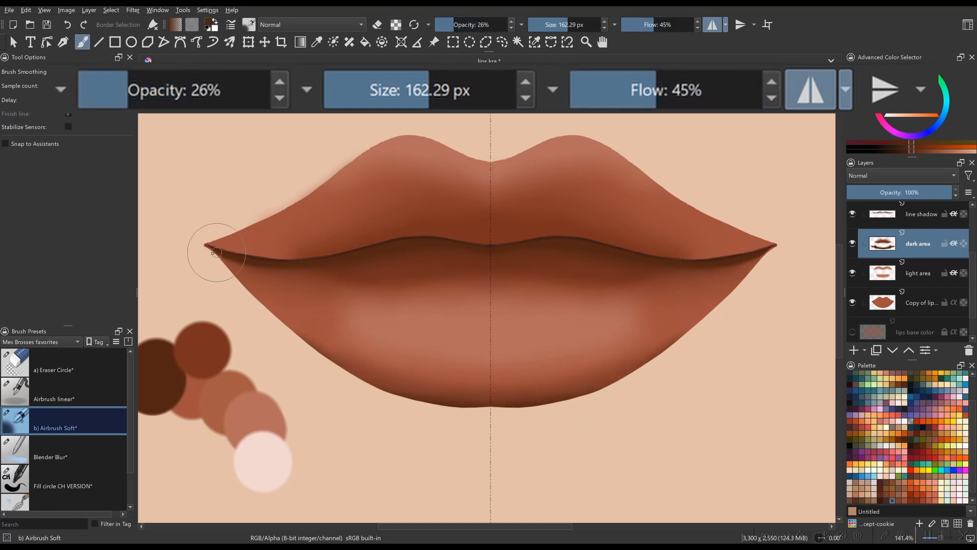
- Airbrush deeper shadow at the left mouth corner on the dark area layer
left_click_drag(218, 249, 439, 238)
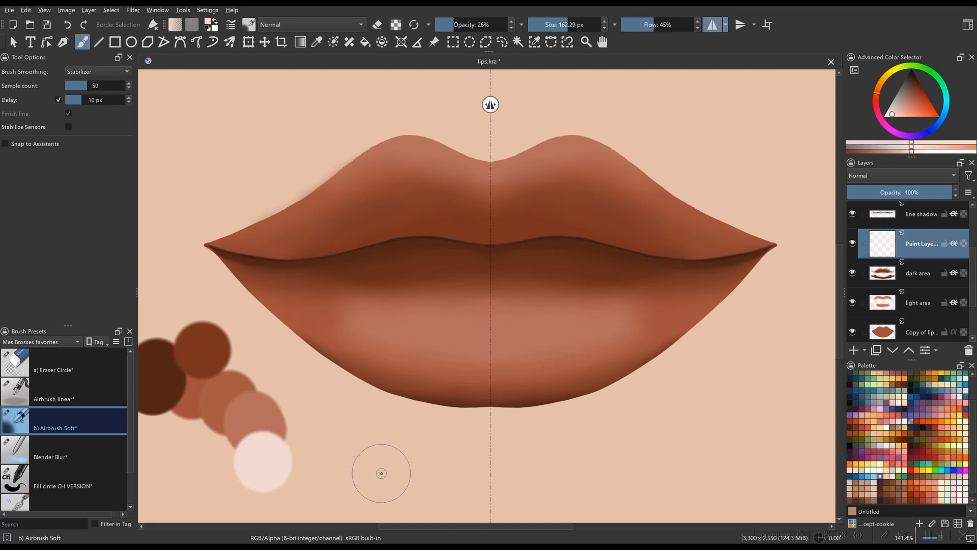
- Raise the brush opacity for painting with the pale pink colour
left_click(473, 24)
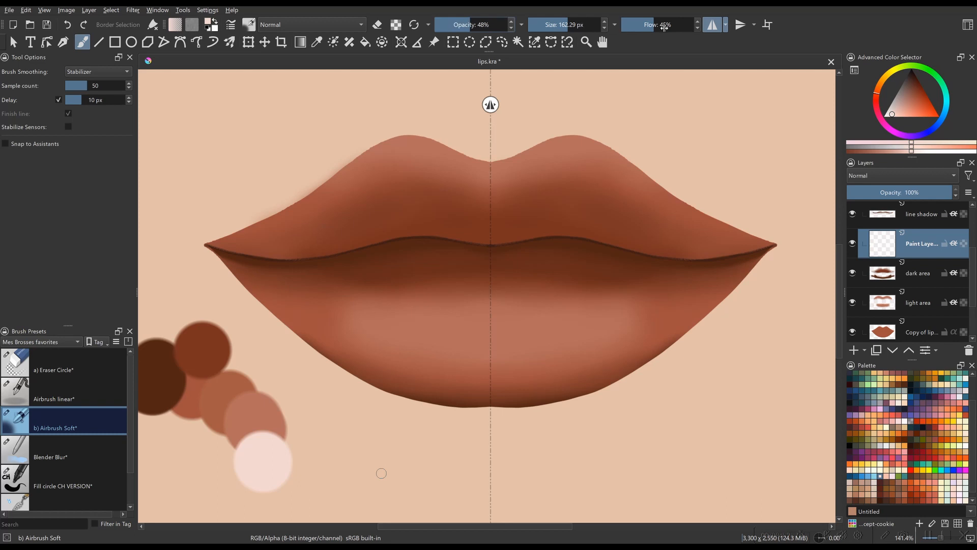